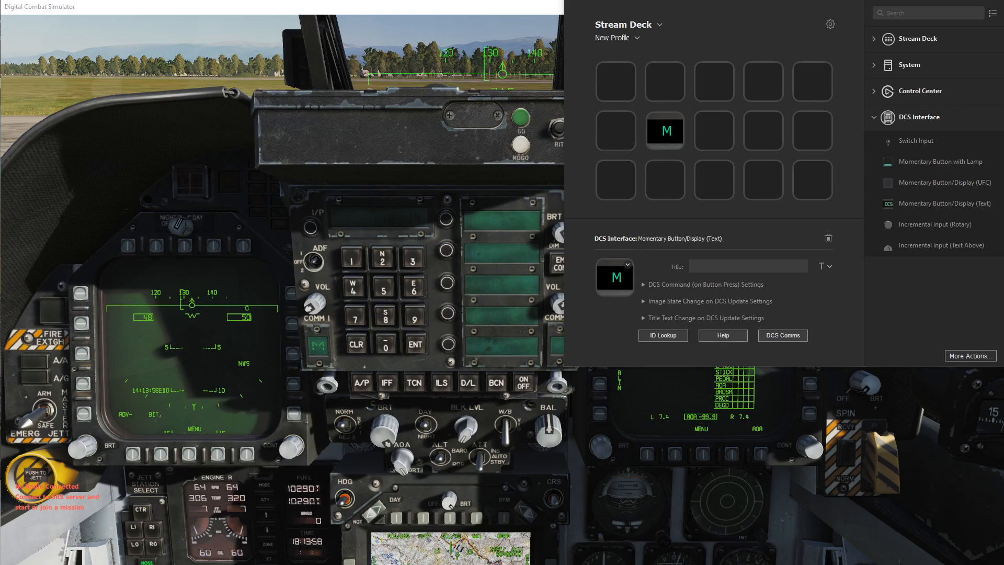
pyautogui.moveTo(961, 217)
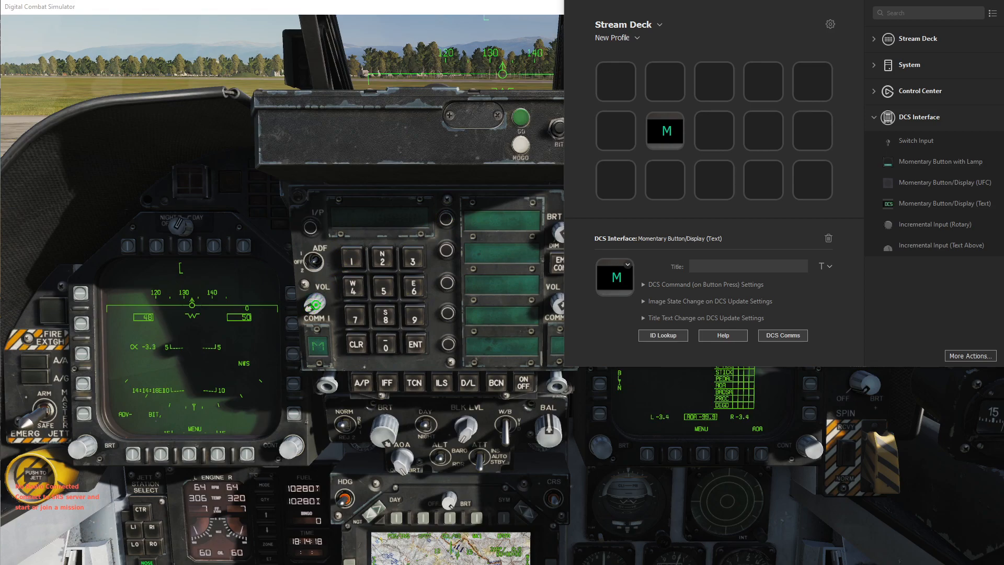
pyautogui.moveTo(313, 304)
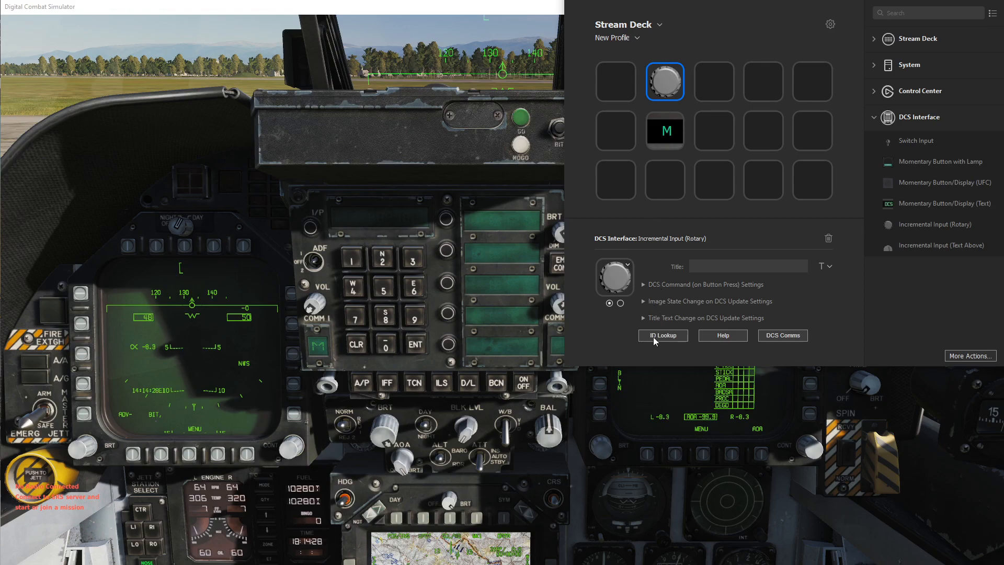
# Step: Search the ID lookup for 'Volu' and select UFC COMM 1 Volume Control Knob (ID 108)
pyautogui.click(663, 335)
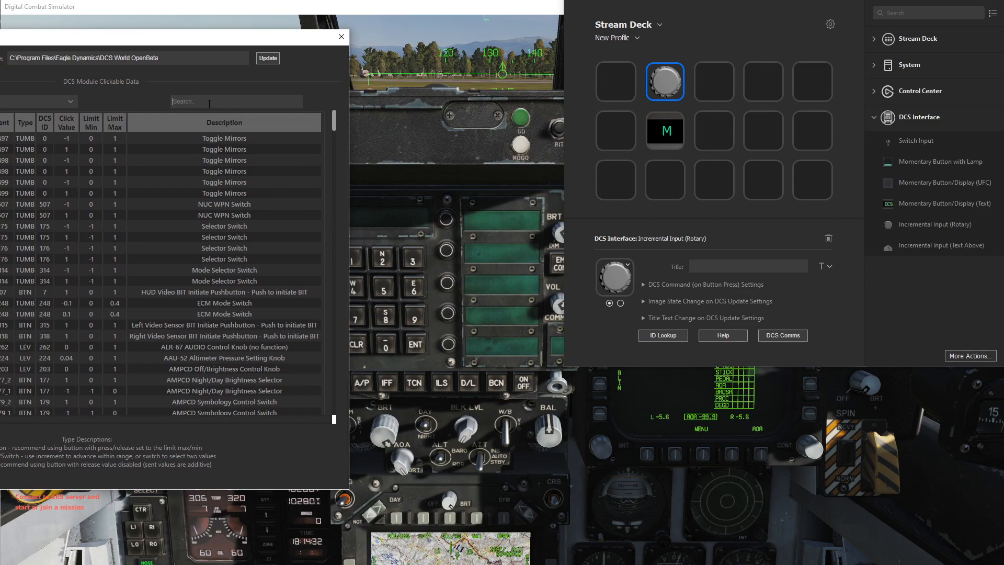
pyautogui.write('Volu')
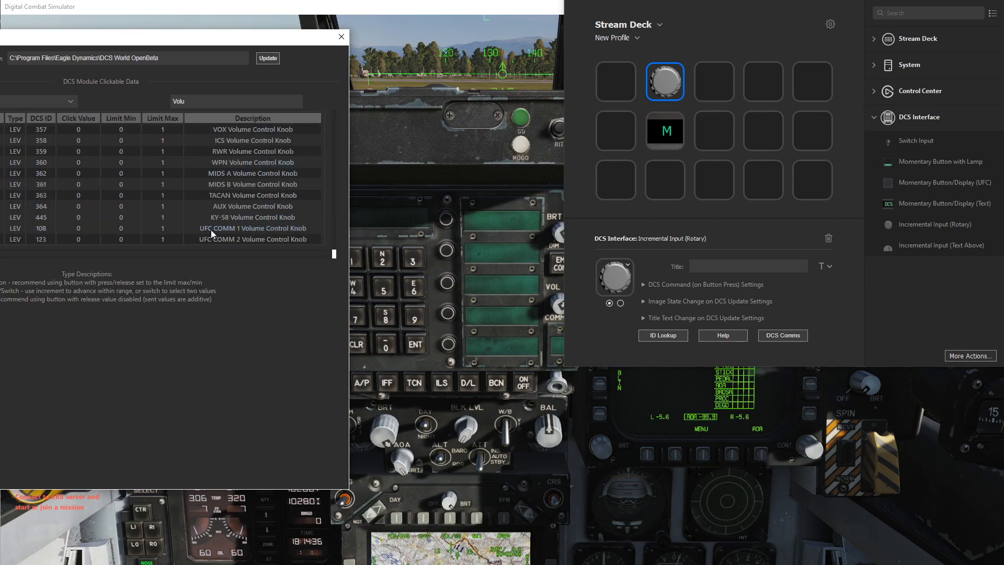
pyautogui.click(252, 228)
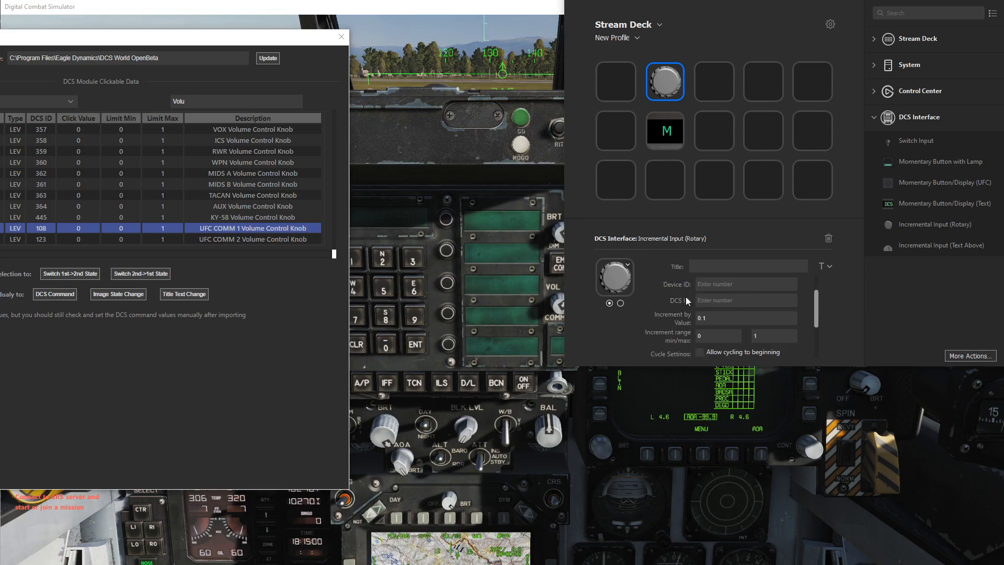
# Step: Import the volume knob's IDs (DCS ID 108) into the rotary key's DCS command
pyautogui.click(643, 283)
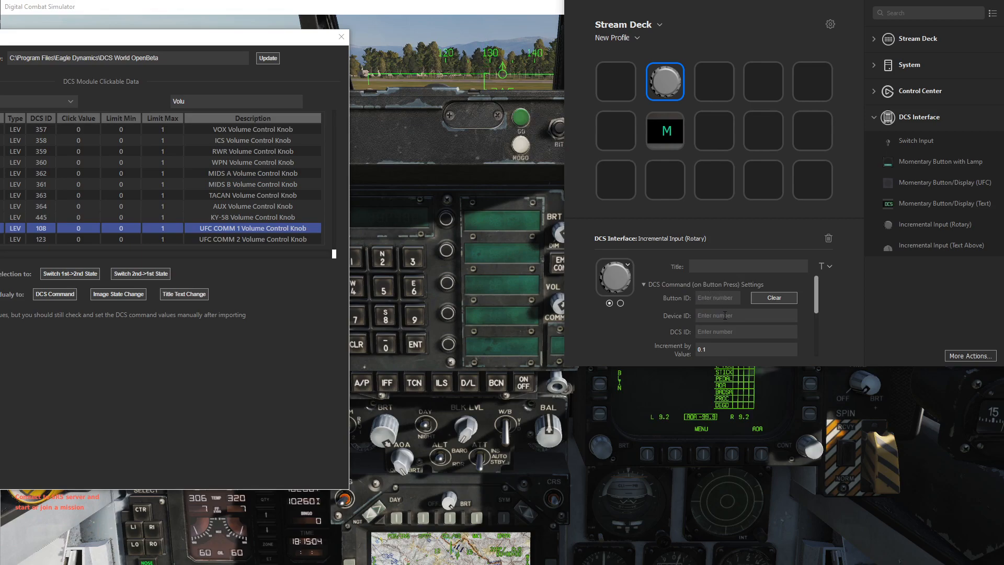
pyautogui.scroll(-3)
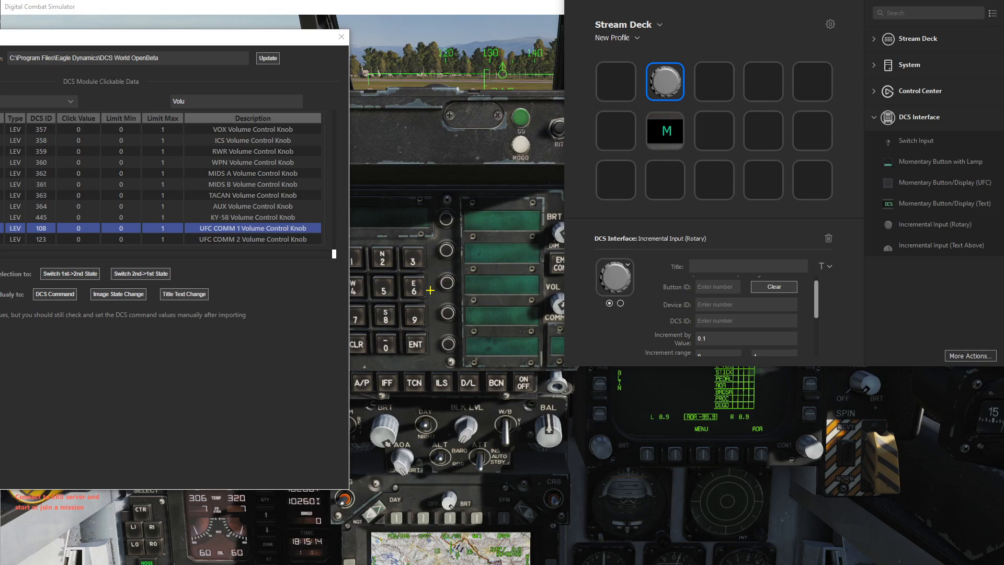
pyautogui.scroll(-3)
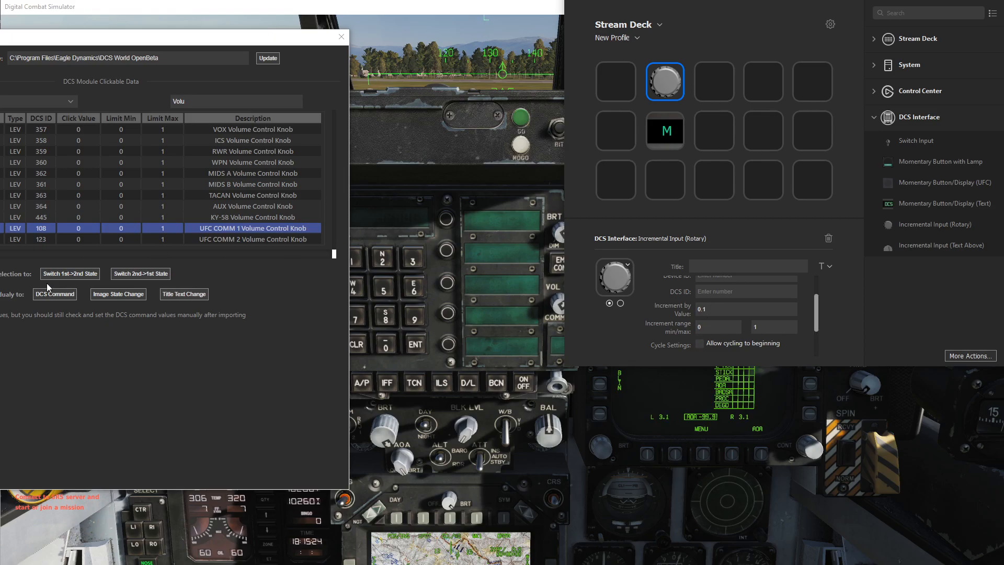
pyautogui.click(53, 294)
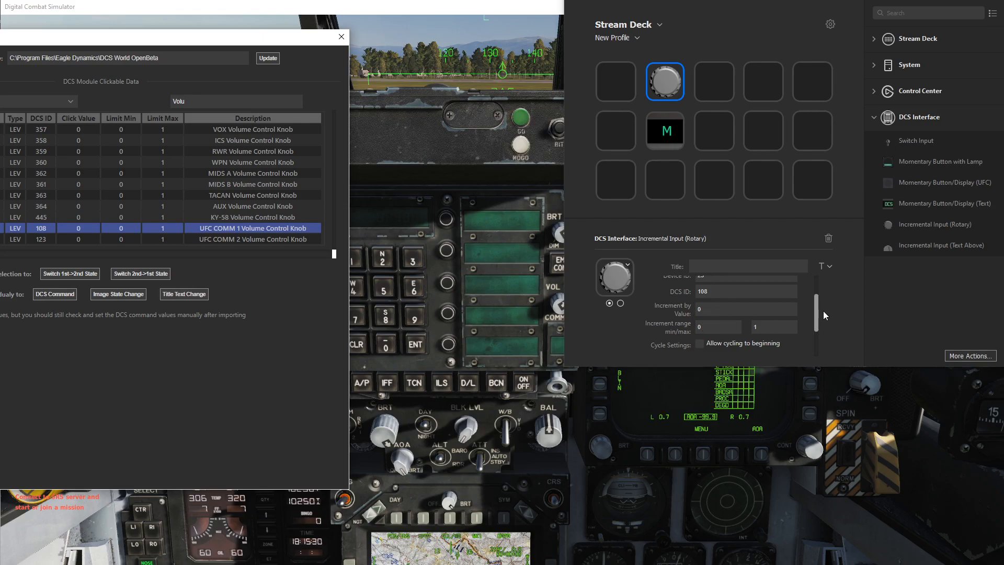
pyautogui.scroll(-3)
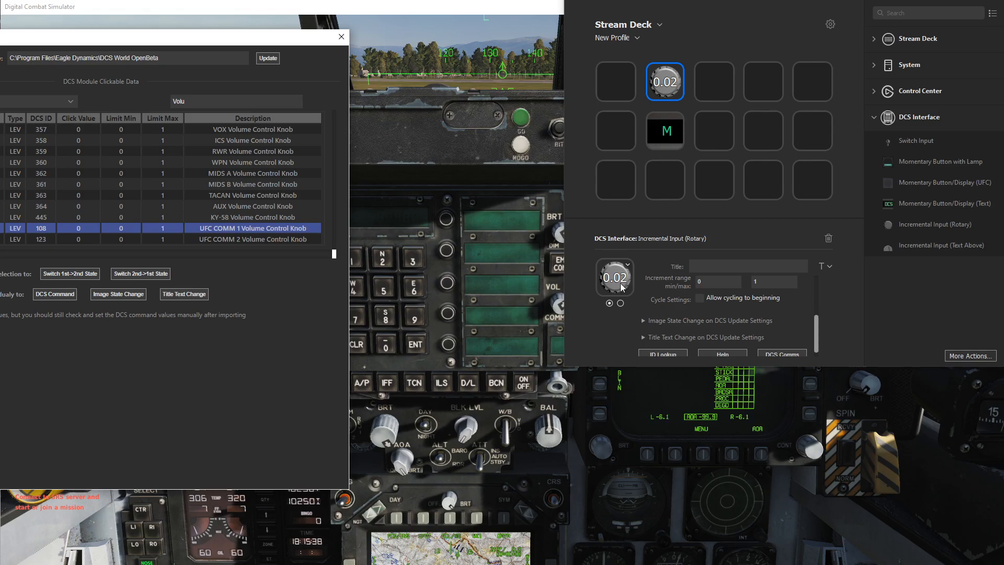
pyautogui.moveTo(341, 37)
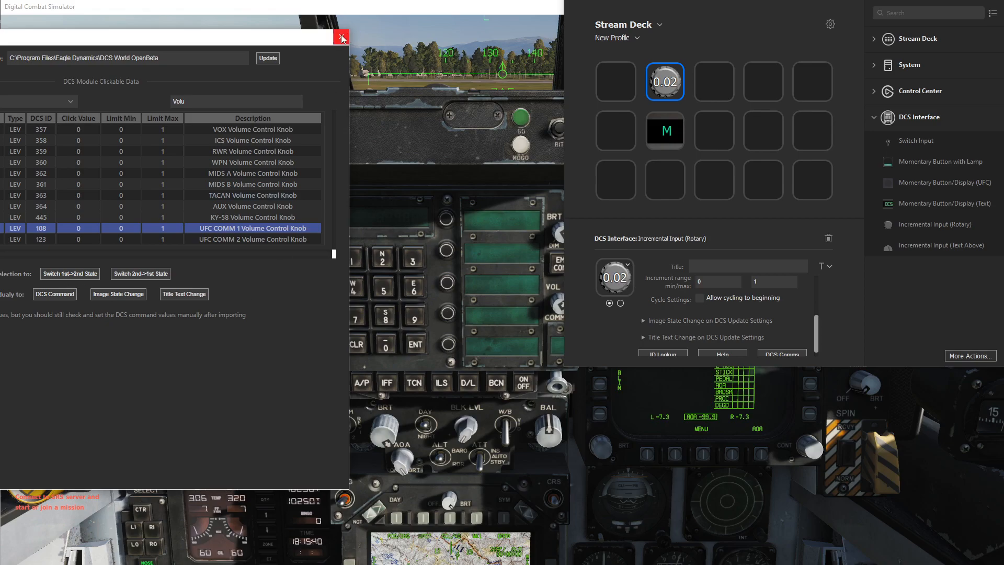
# Step: Close the lookup, set the increment to 0.01 and step the COMM 1 volume up three times
pyautogui.click(341, 36)
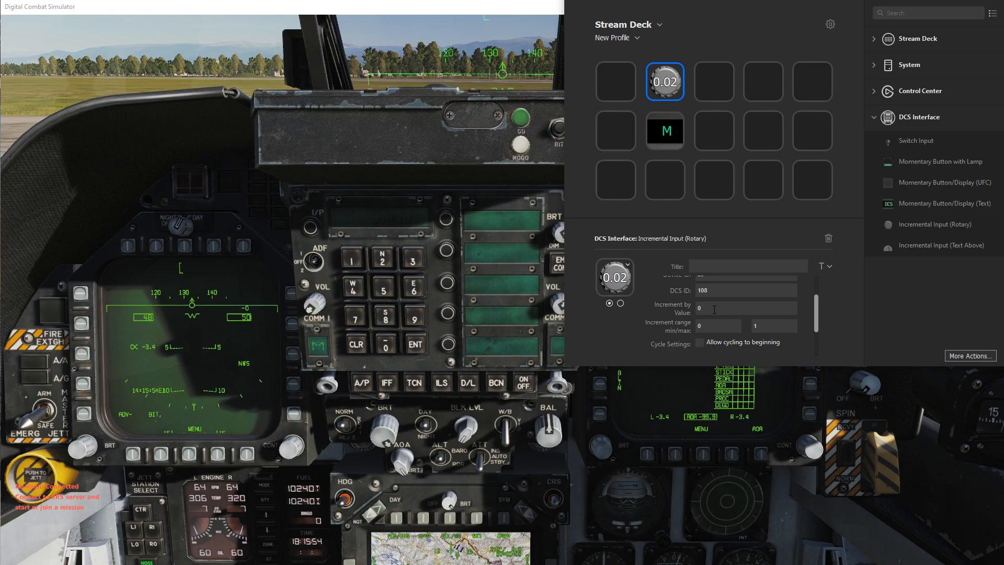
pyautogui.write('0.01')
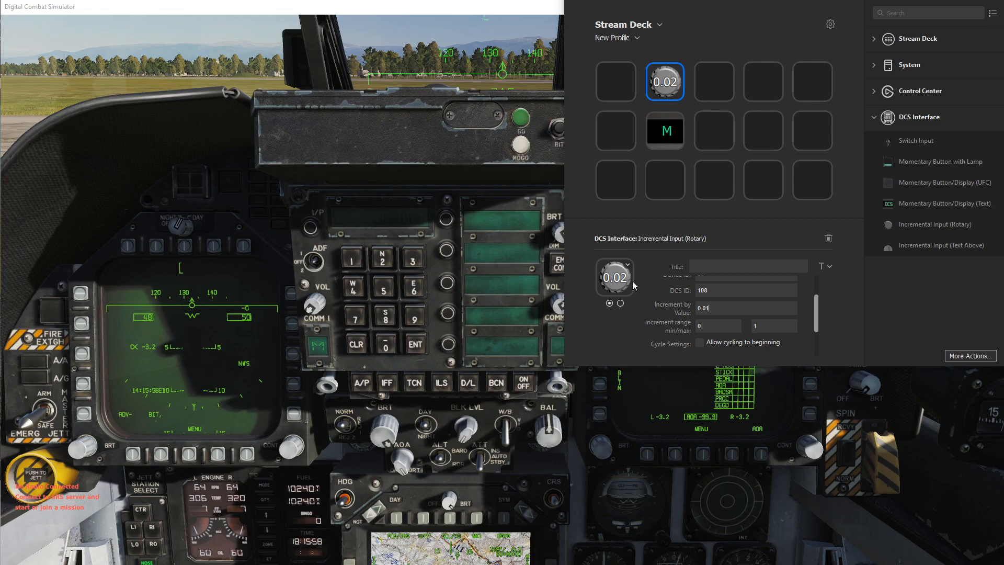
pyautogui.click(666, 82)
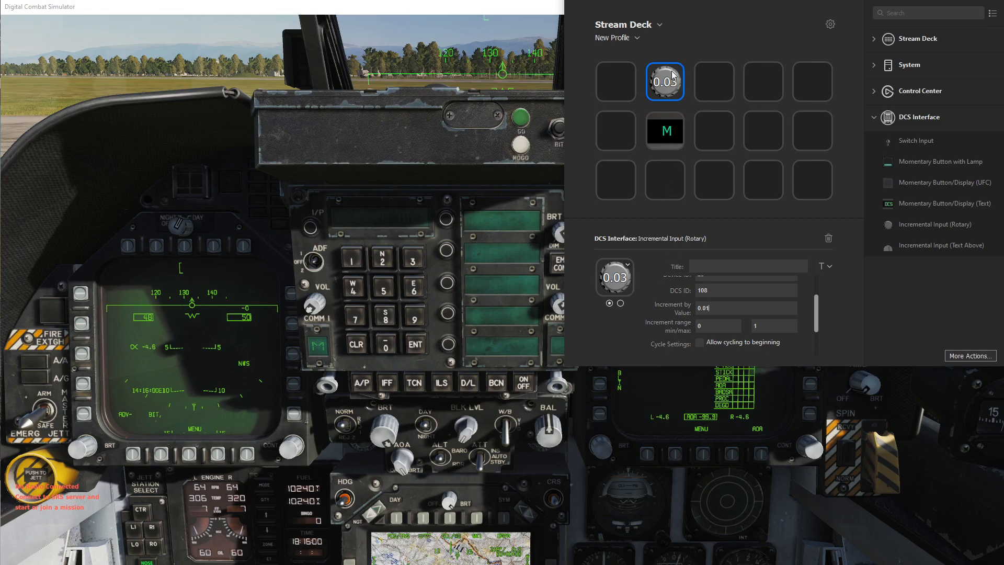
pyautogui.click(665, 81)
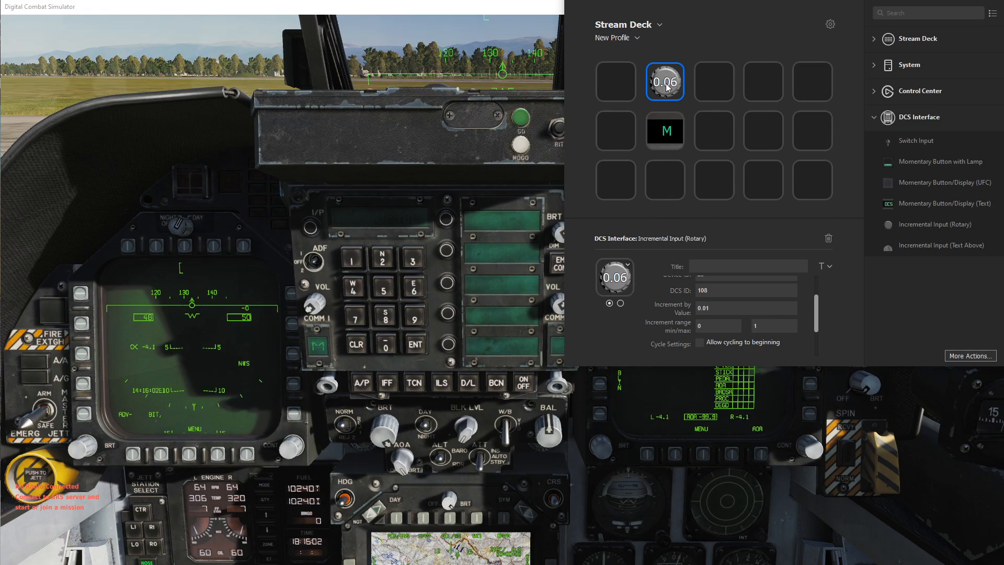
pyautogui.click(664, 81)
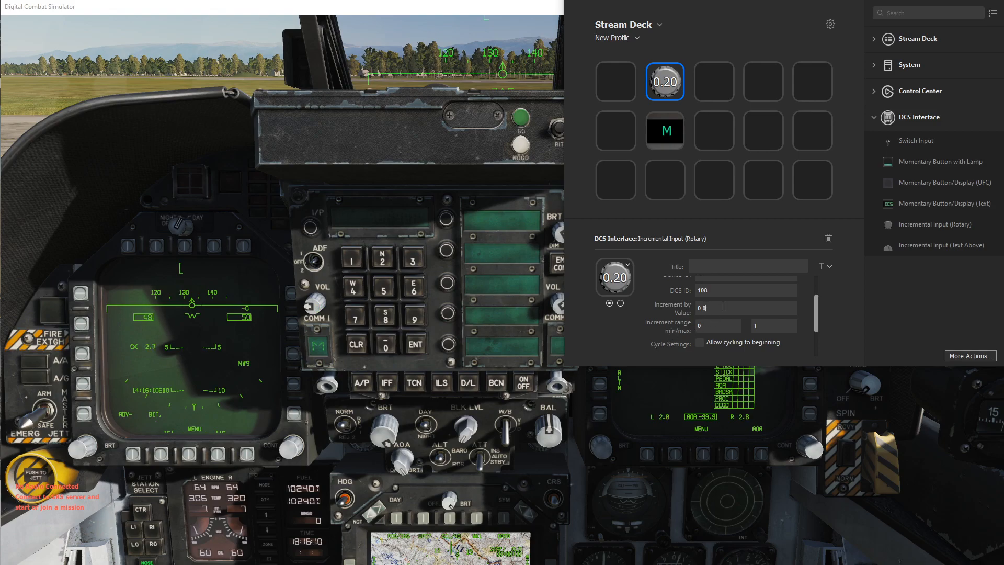
# Step: Raise the increment to 0.05, then to 0.25
pyautogui.write('0.05')
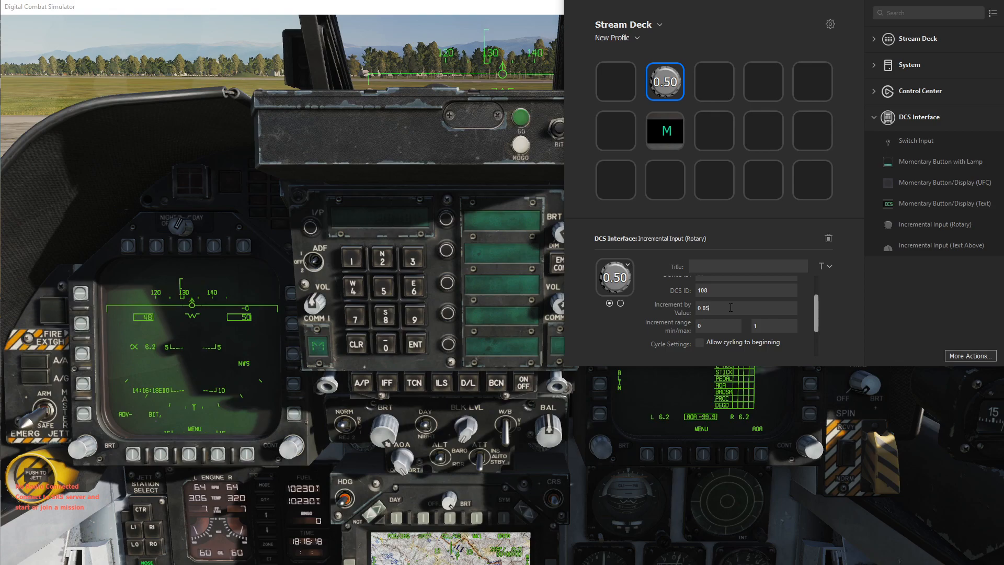
pyautogui.write('0.25')
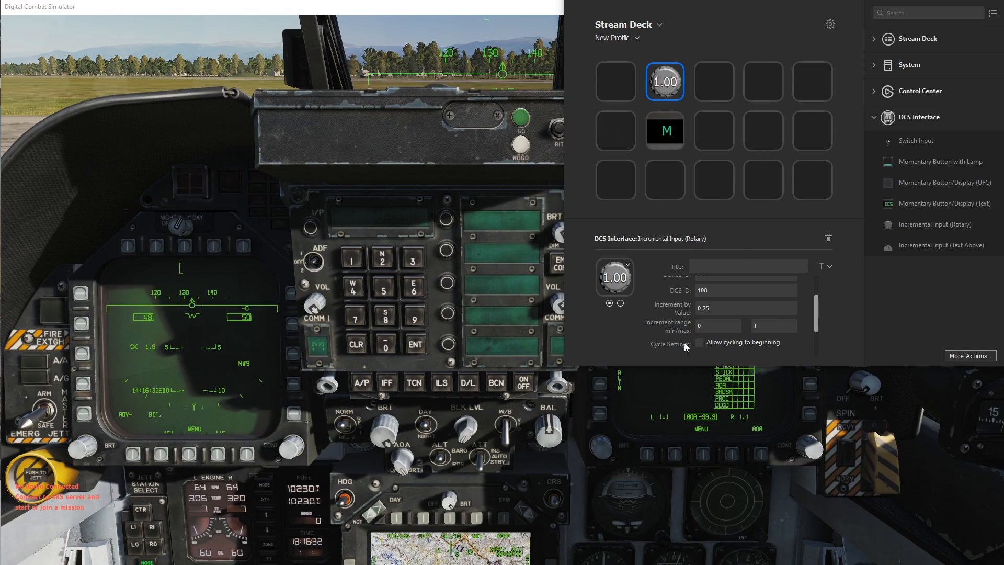
# Step: Enable cycling to beginning and step the volume from 0.00 back up to 1.00
pyautogui.click(701, 343)
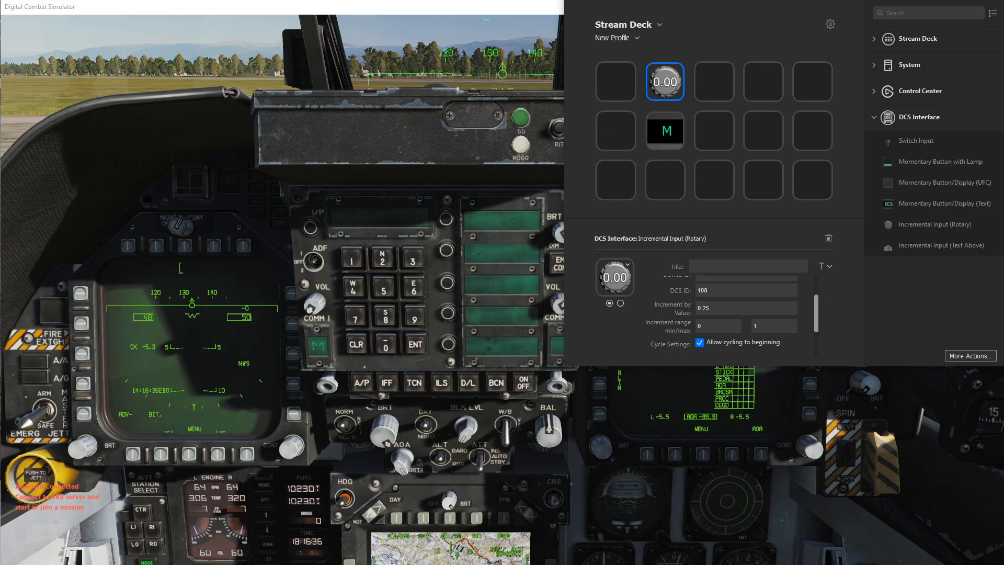
pyautogui.click(664, 81)
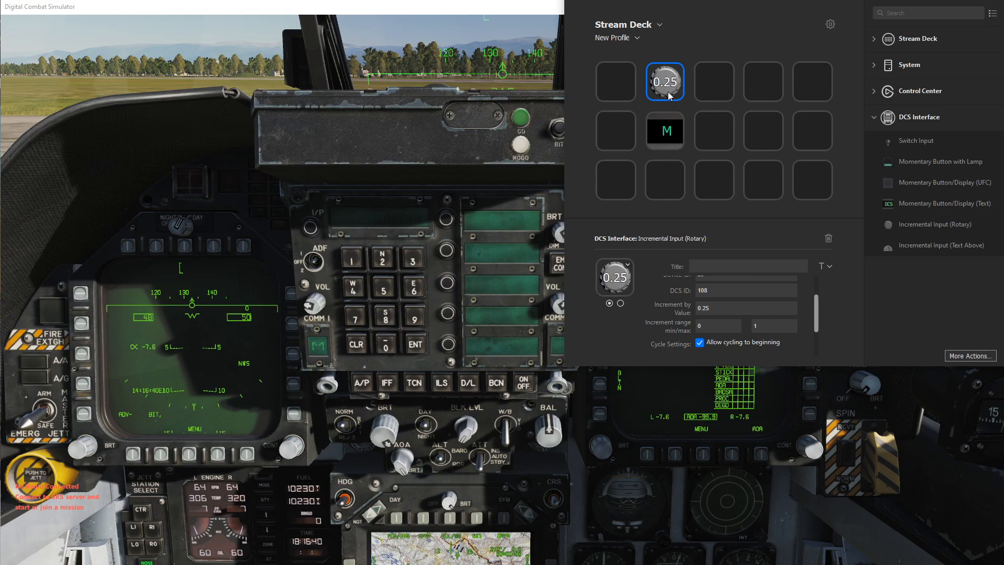
pyautogui.click(665, 82)
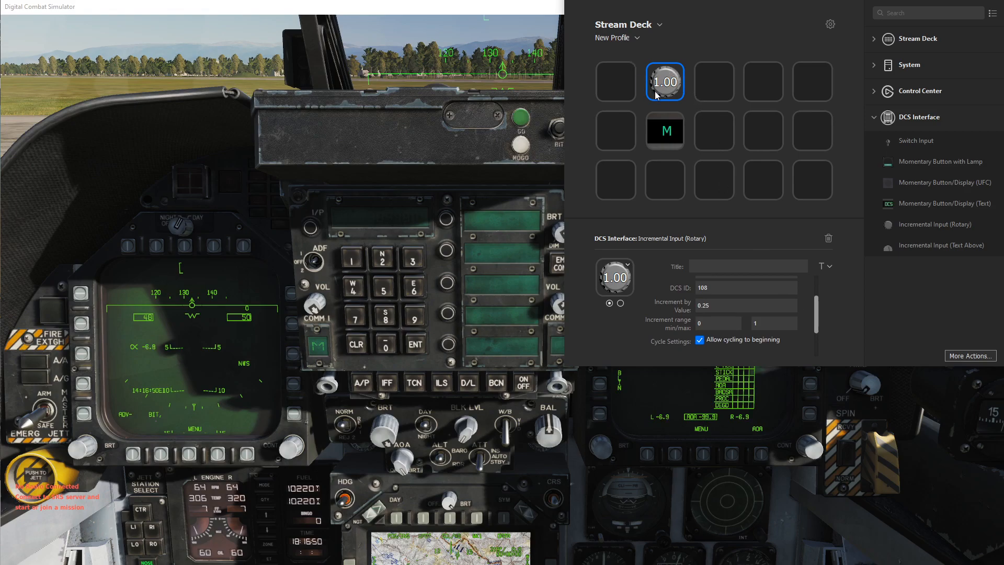
pyautogui.click(665, 82)
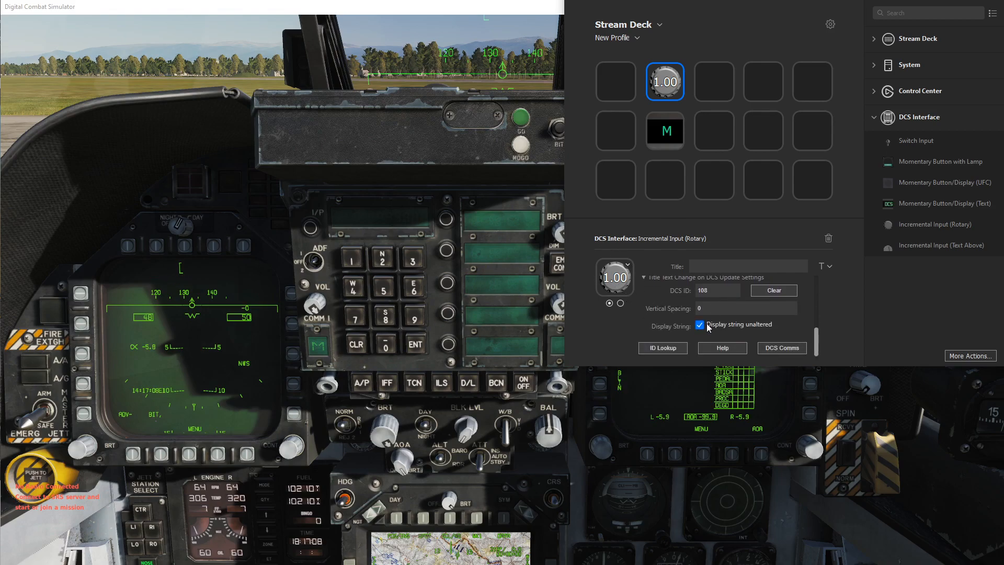
# Step: Map 1.00=max as display text, then revert to showing the unaltered value
pyautogui.click(700, 324)
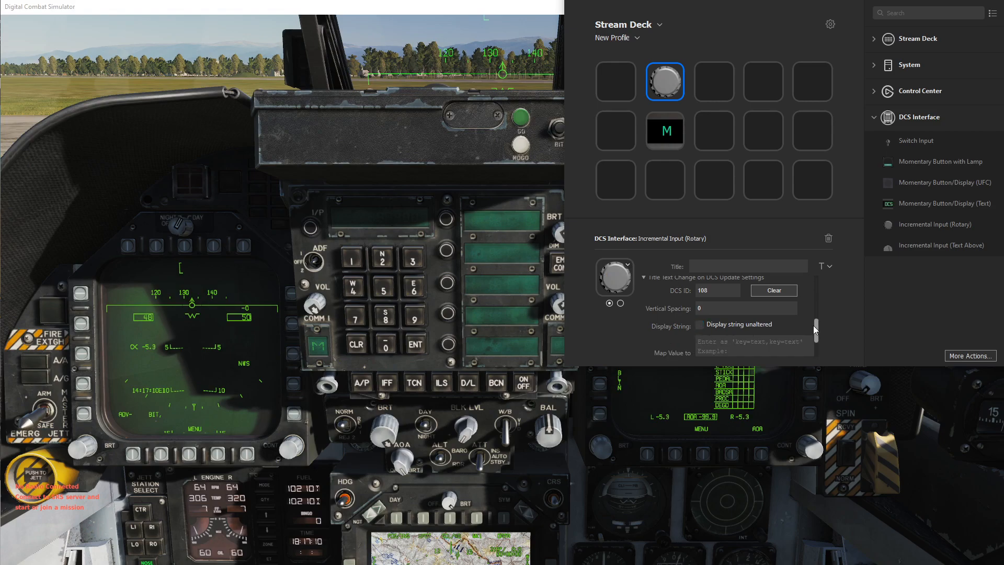
pyautogui.scroll(-3)
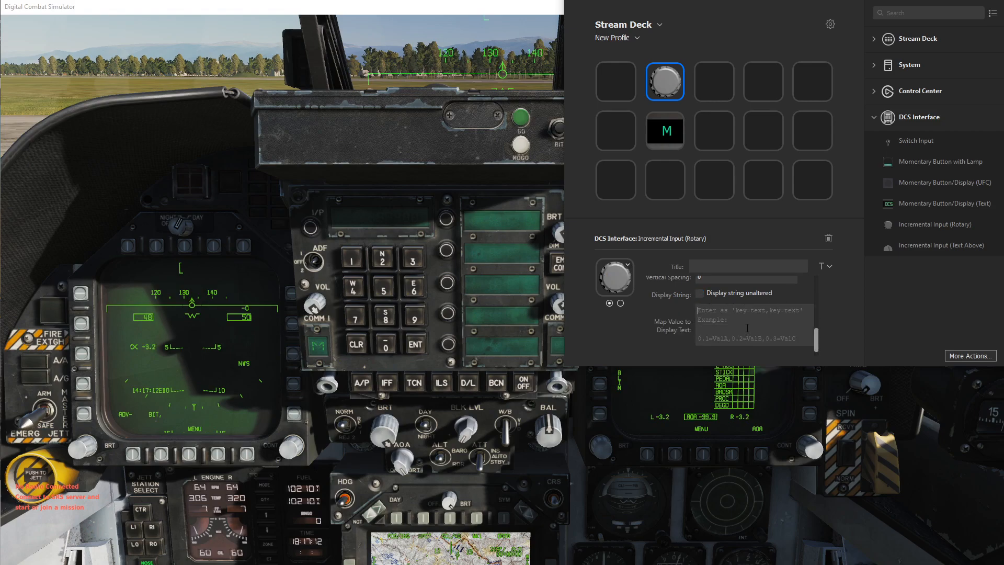
pyautogui.write('1.00')
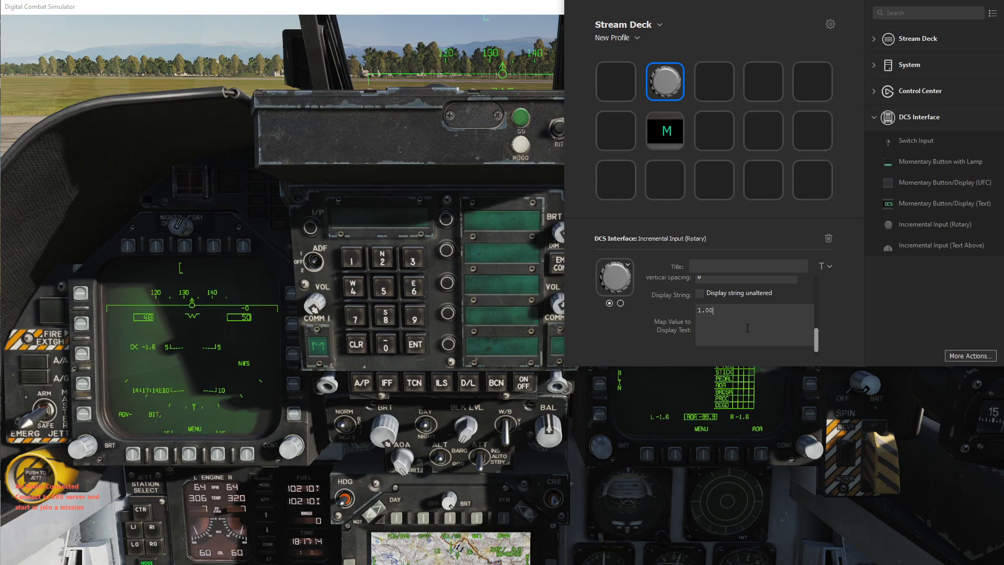
pyautogui.write('=max')
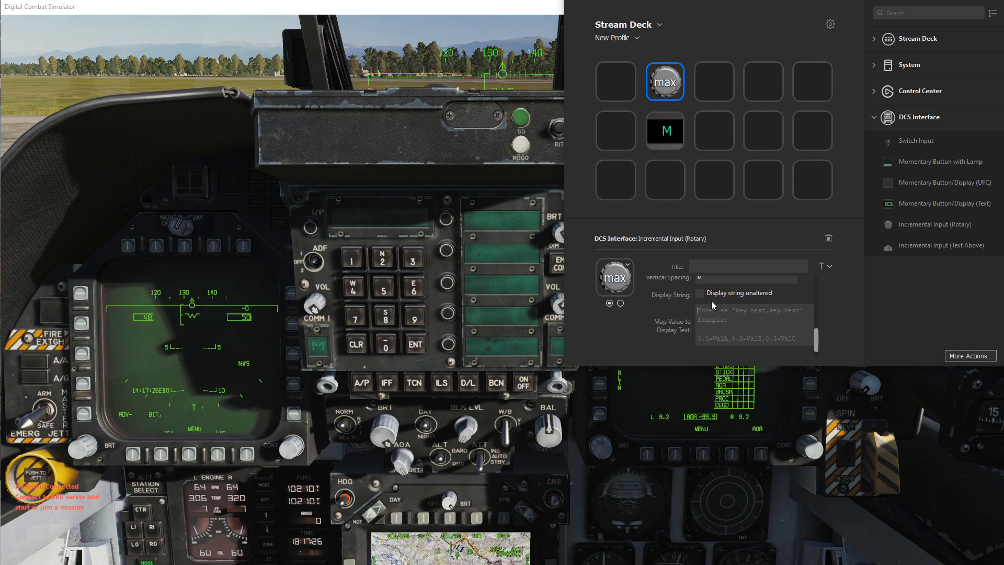
pyautogui.click(701, 324)
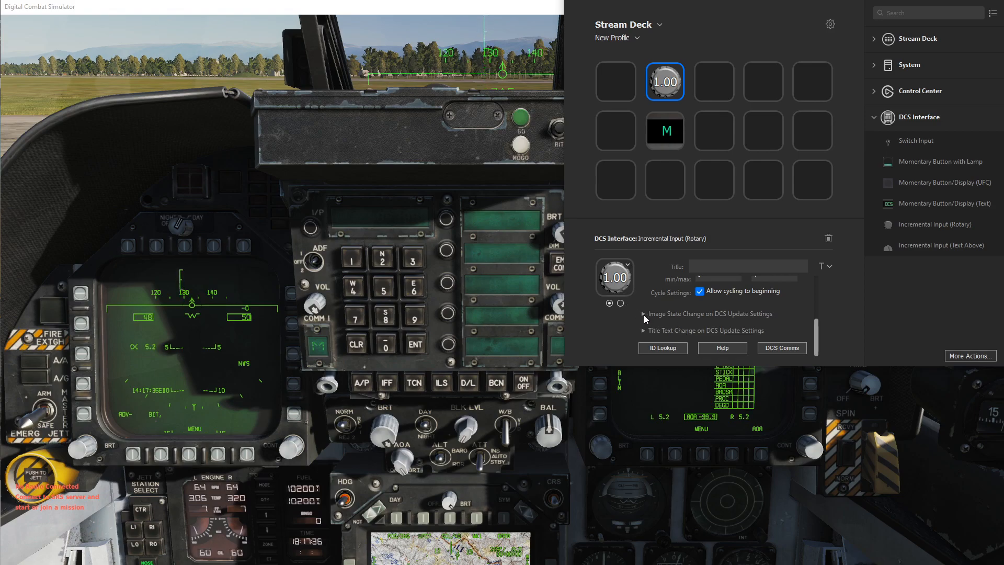
# Step: Review the volume key's image and command settings, then add a second rotary key and start its ID lookup
pyautogui.click(643, 314)
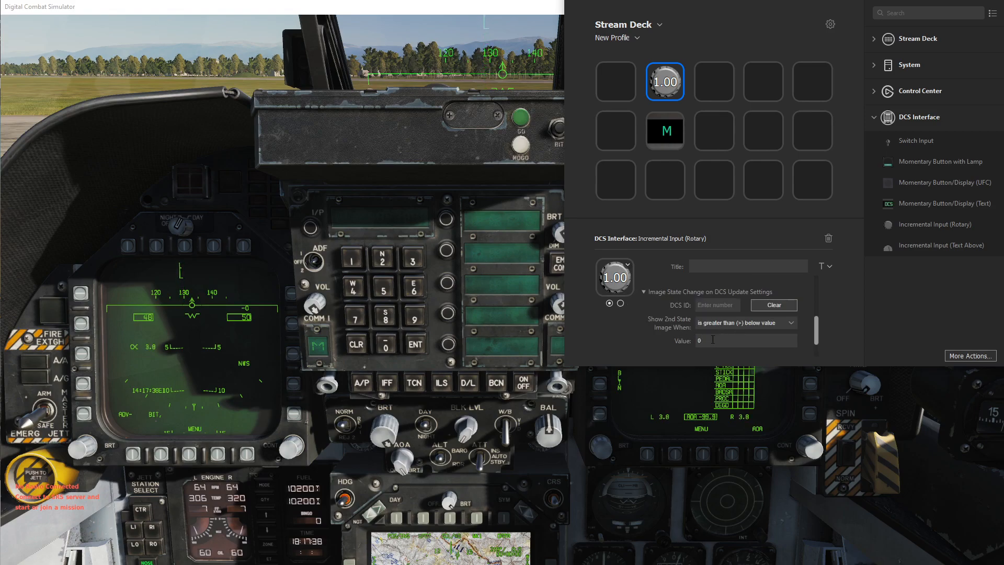
pyautogui.click(628, 292)
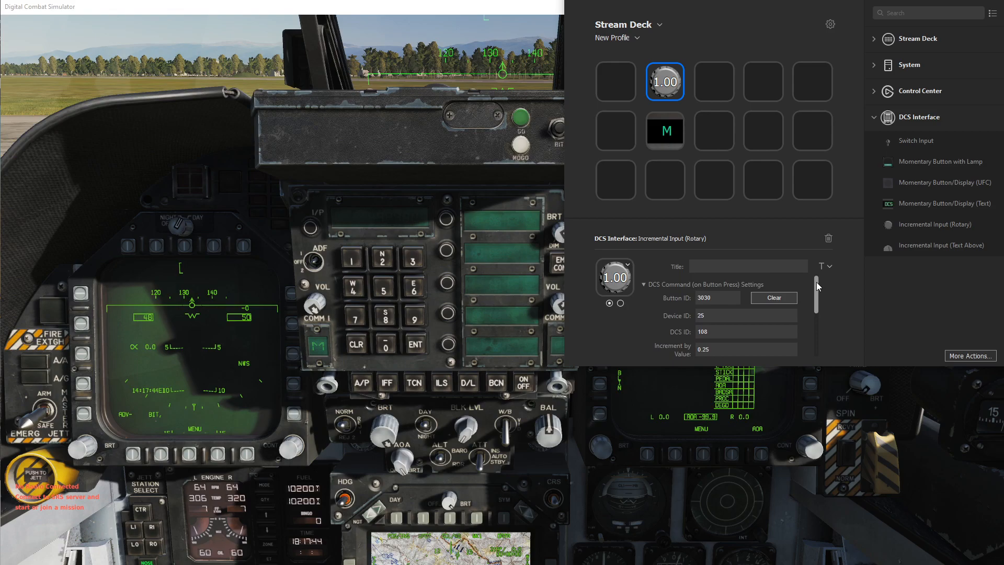
pyautogui.click(644, 285)
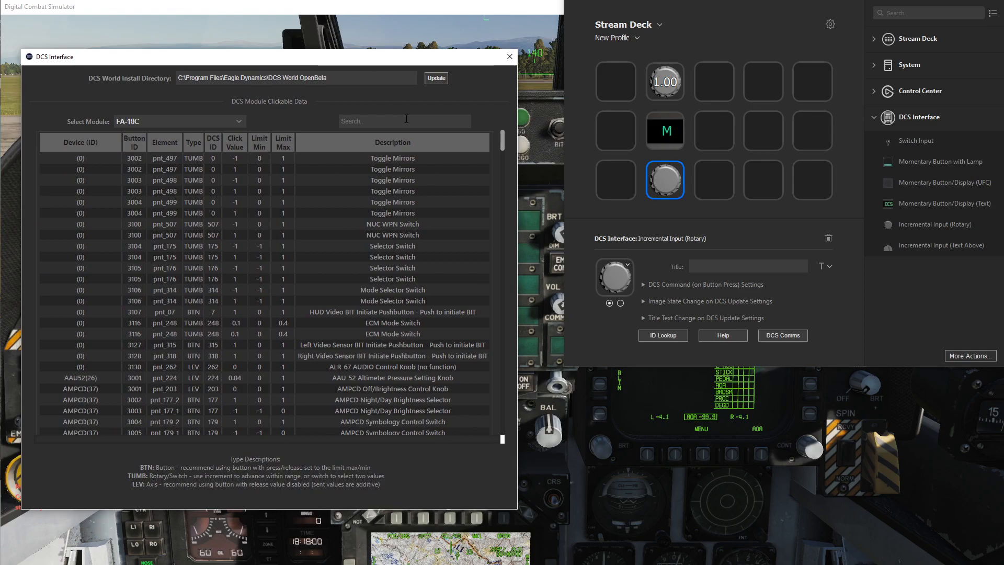
# Step: Search 'Comm', import UFC COMM 1 Channel Selector Knob (3033, DCS ID 124), and close the lookup
pyautogui.write('Comm')
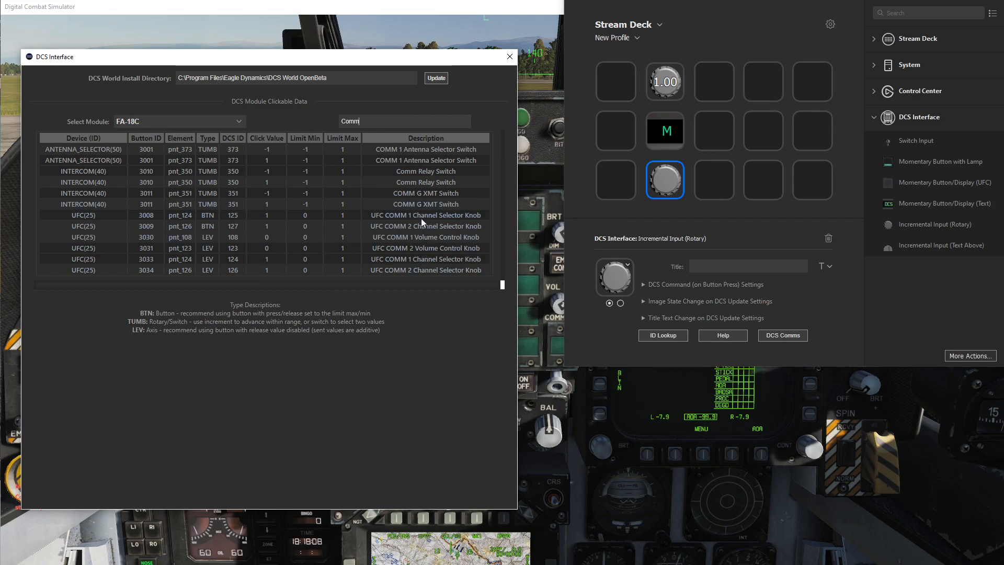
pyautogui.click(211, 214)
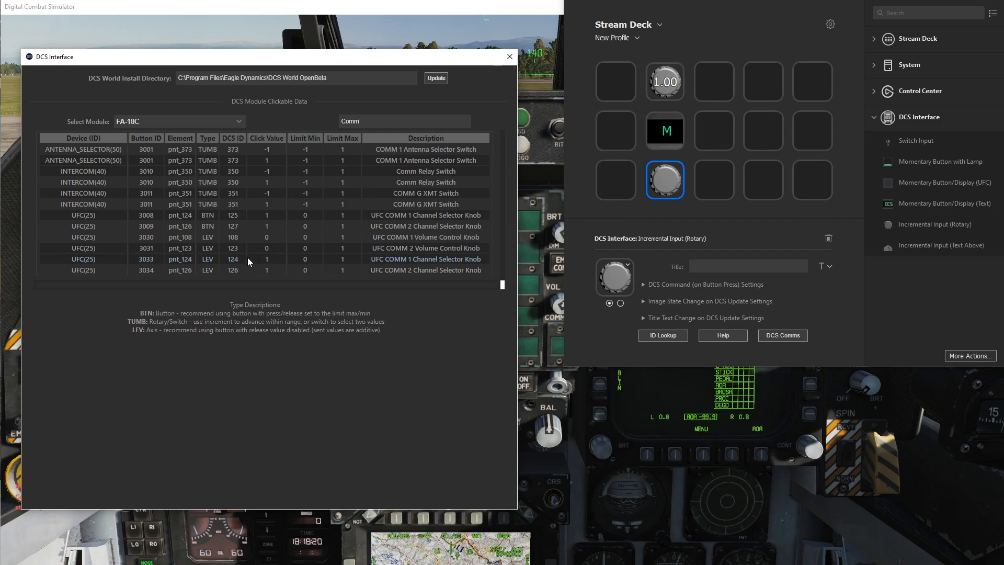
pyautogui.click(232, 259)
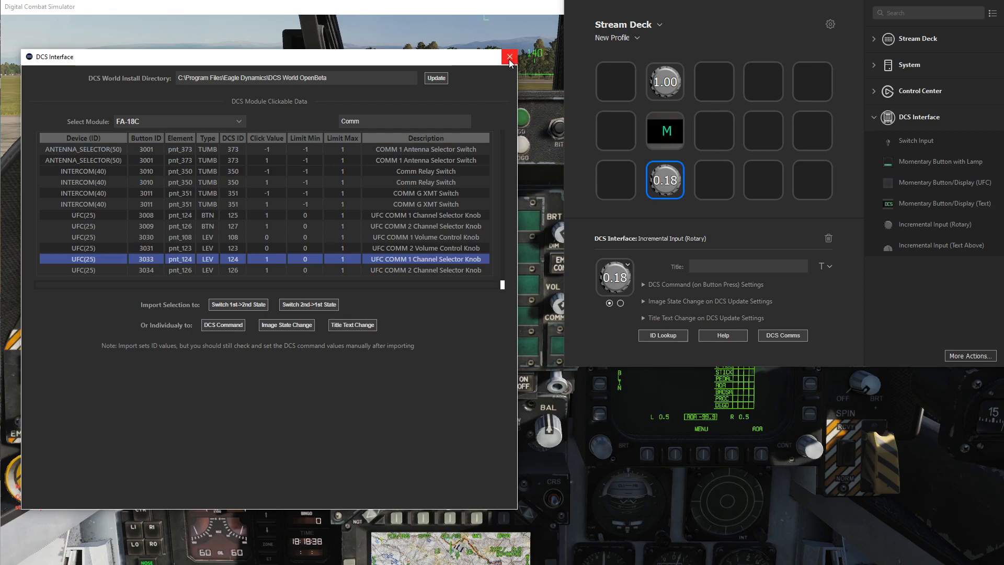
pyautogui.click(510, 56)
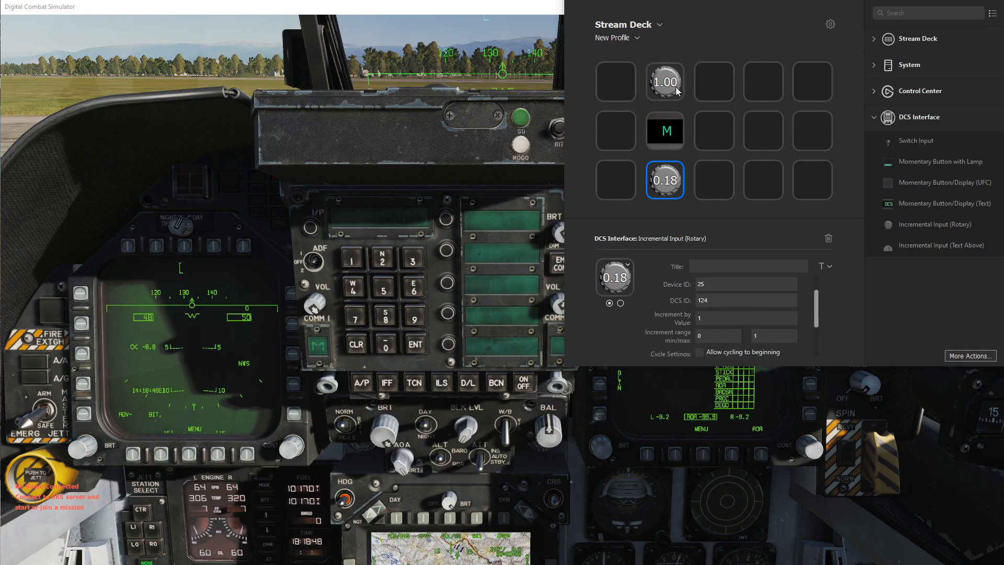
# Step: Test the channel key, then change its increment from 0.1 to 1
pyautogui.click(665, 131)
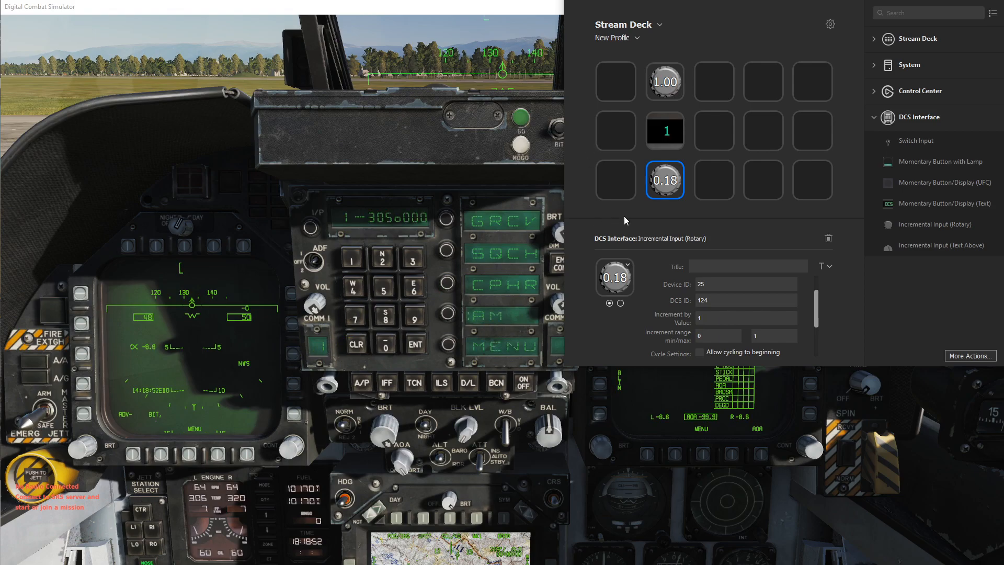
pyautogui.click(666, 131)
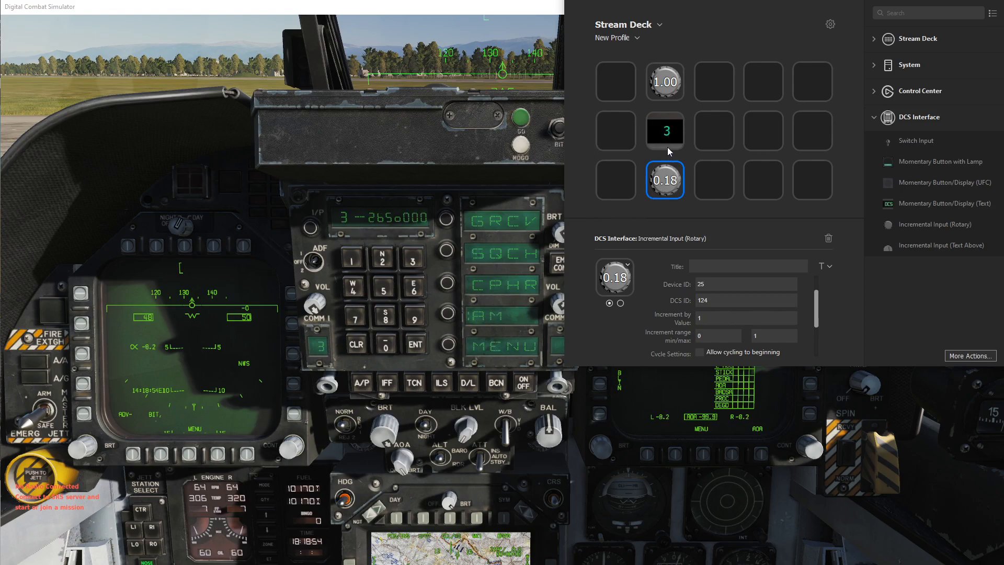
pyautogui.click(664, 132)
pyautogui.write('0.1')
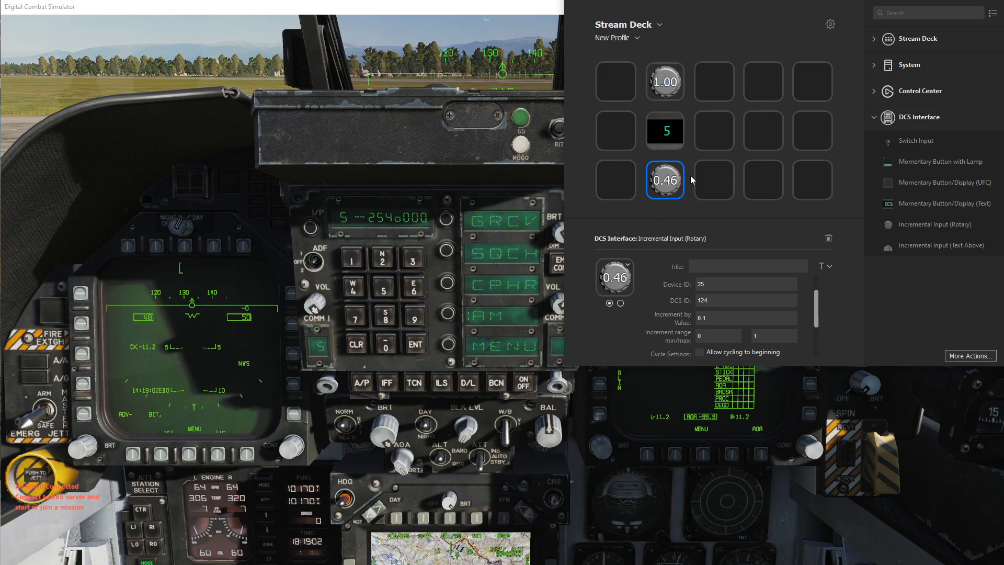
pyautogui.click(664, 180)
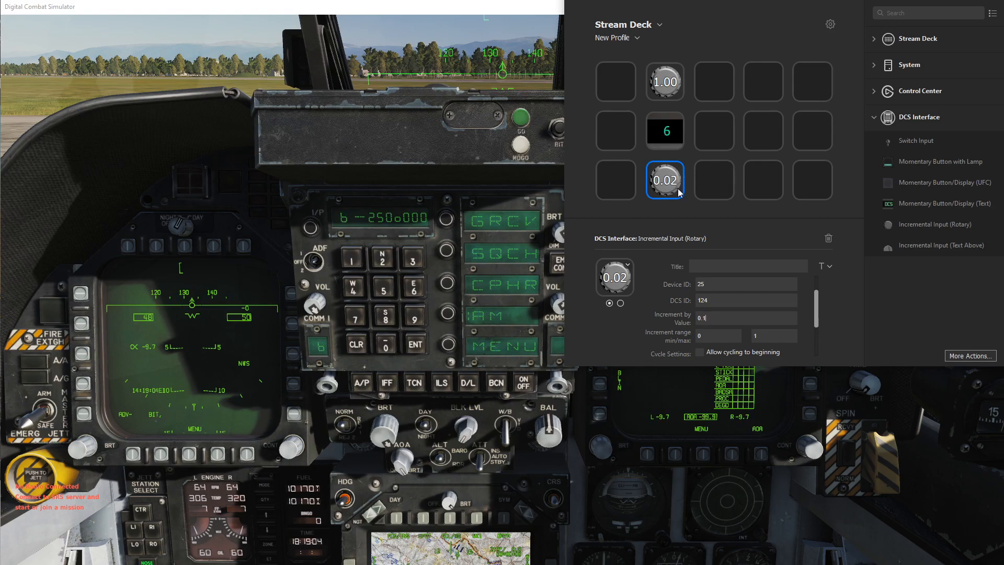
pyautogui.click(665, 179)
pyautogui.write('1')
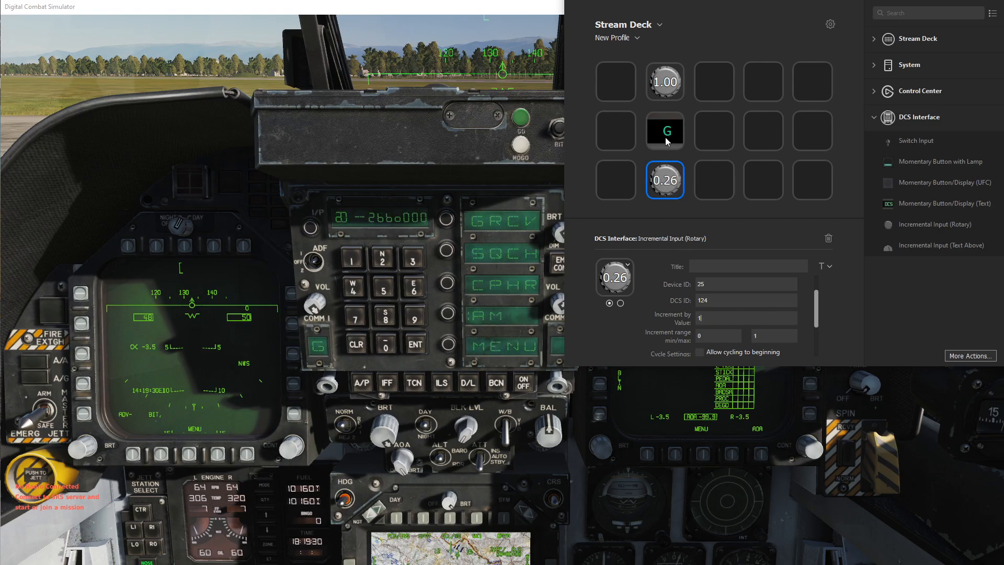
# Step: Set the increment to -1 and select the channel display key for editing
pyautogui.click(665, 132)
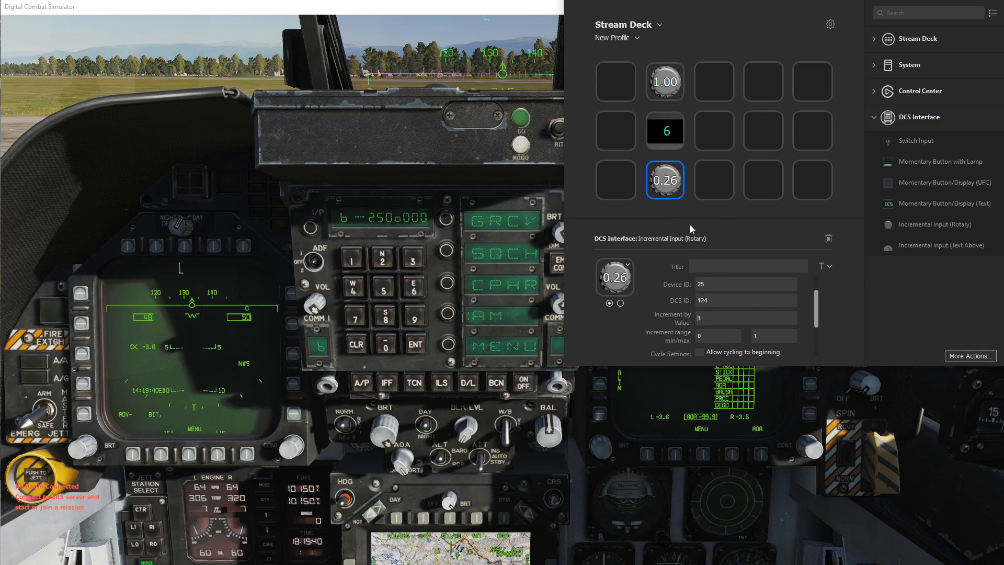
pyautogui.write('-1')
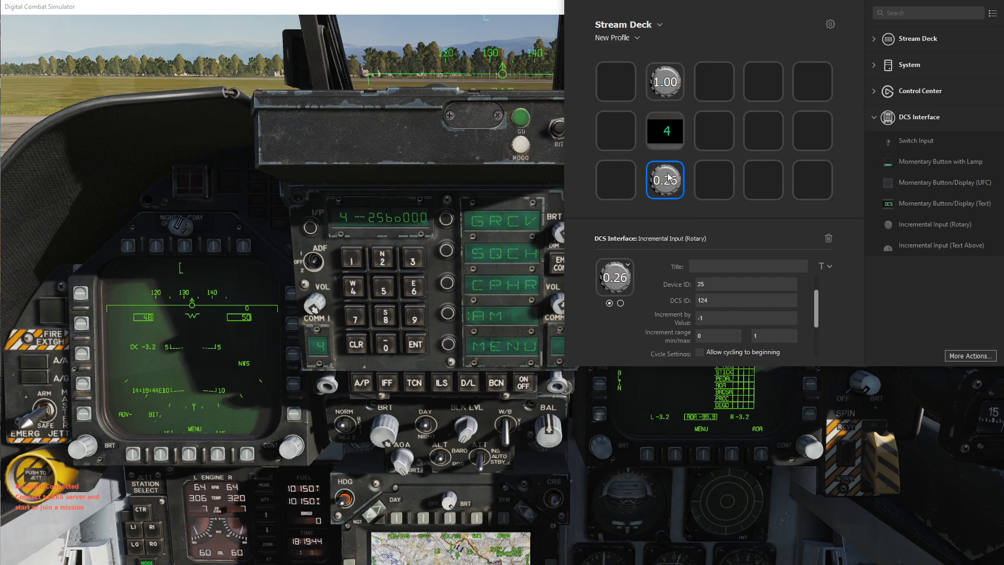
pyautogui.click(664, 130)
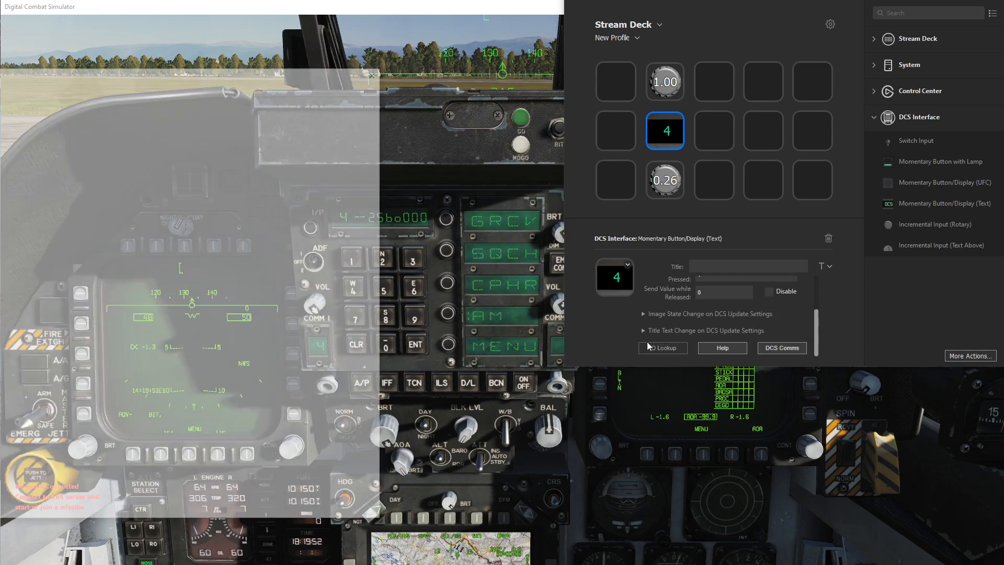
# Step: Look up 'Comm' and import the COMM 1 Channel Selector Knob (button 3033, device 25) into the display key
pyautogui.click(663, 347)
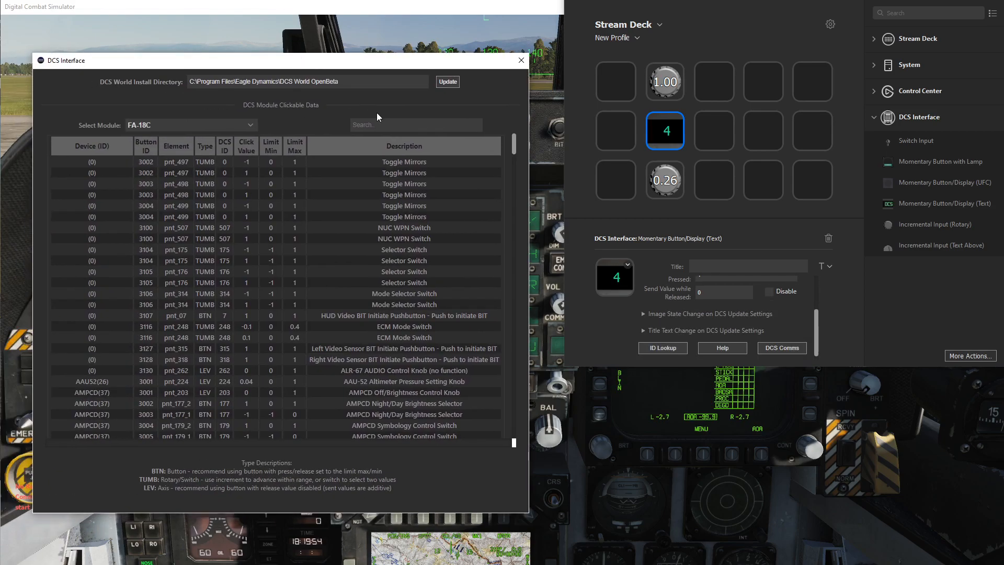
pyautogui.write('Comm')
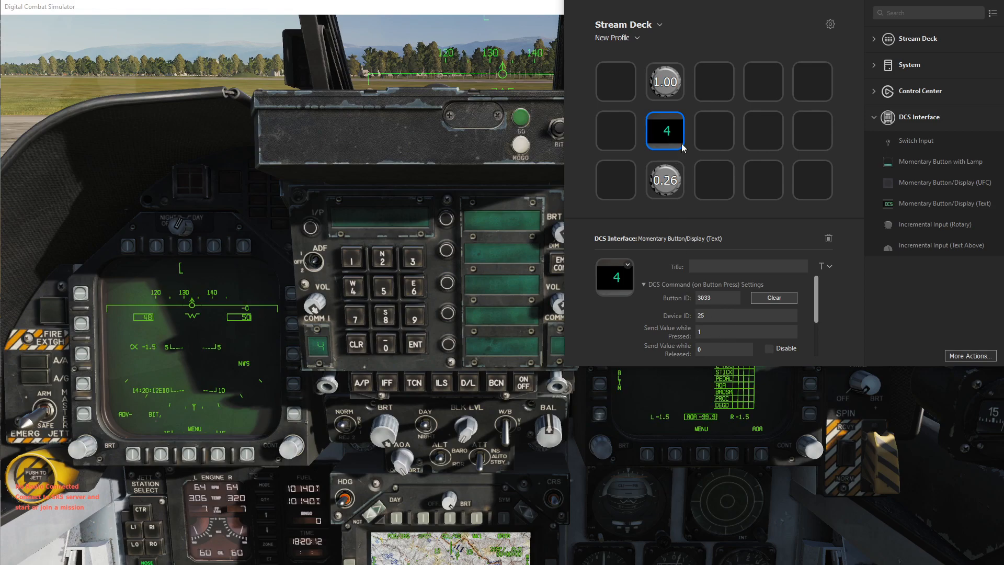
# Step: Disable Send Value while Released and step COMM 1 up to channel 5
pyautogui.click(664, 131)
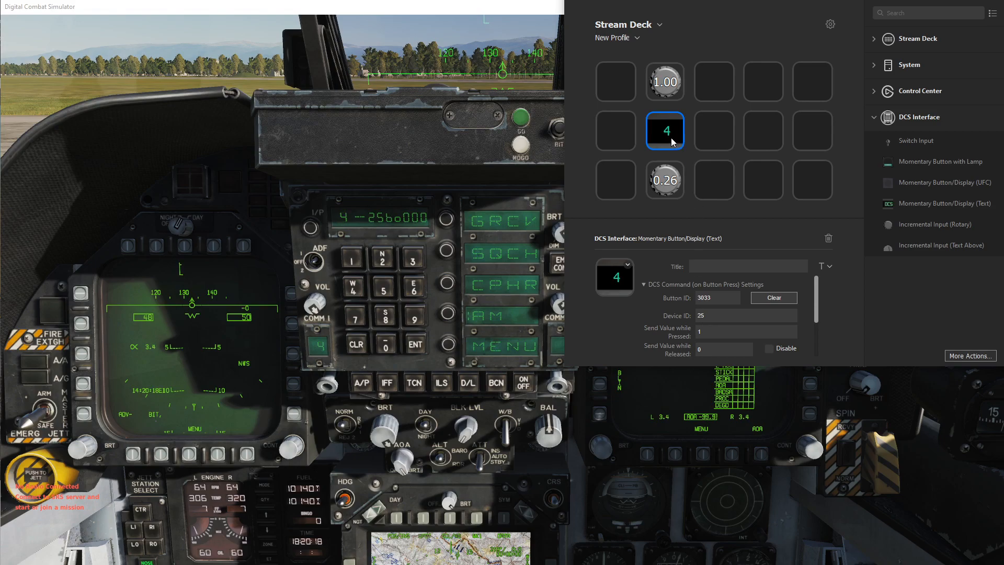
pyautogui.click(768, 348)
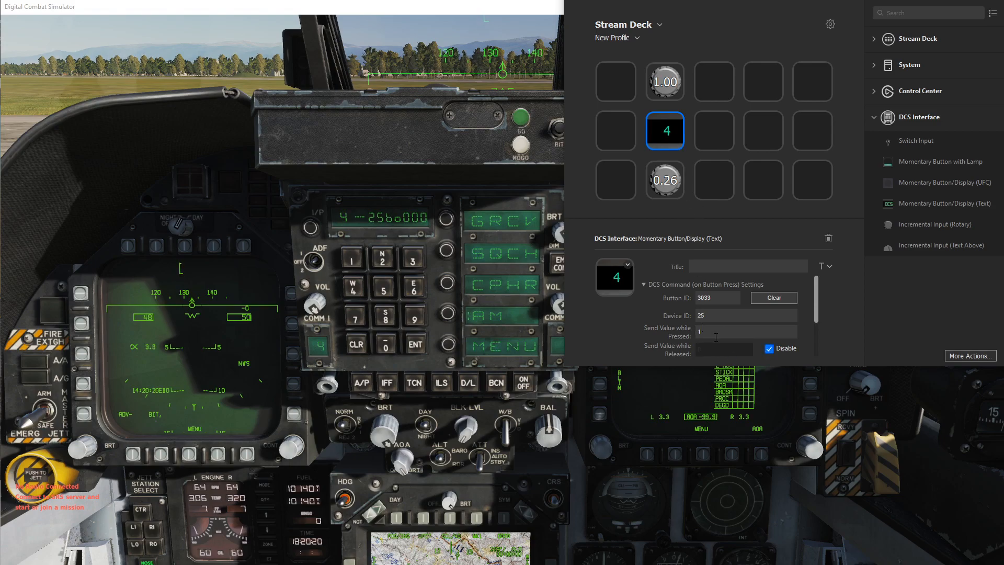
pyautogui.click(665, 131)
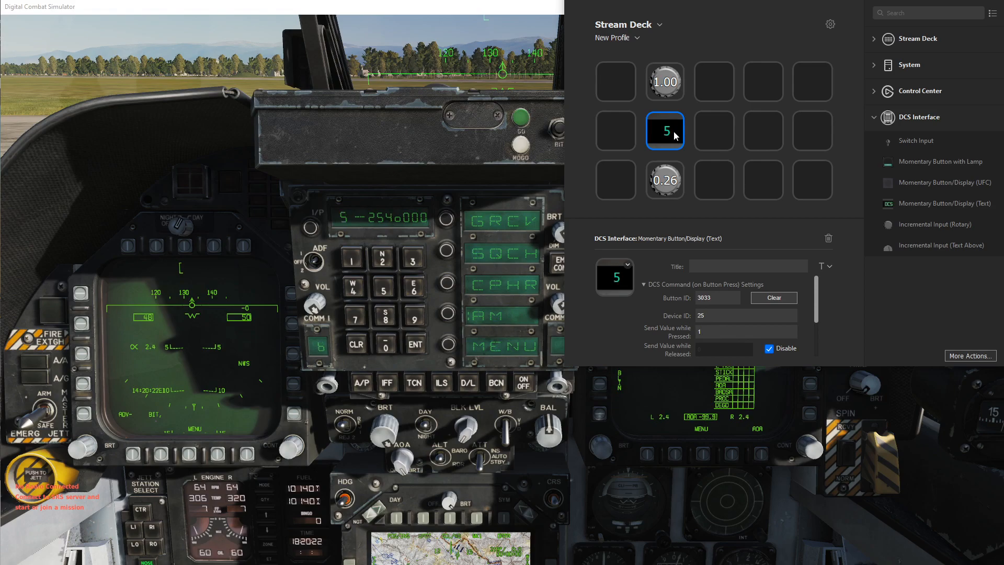
pyautogui.click(665, 130)
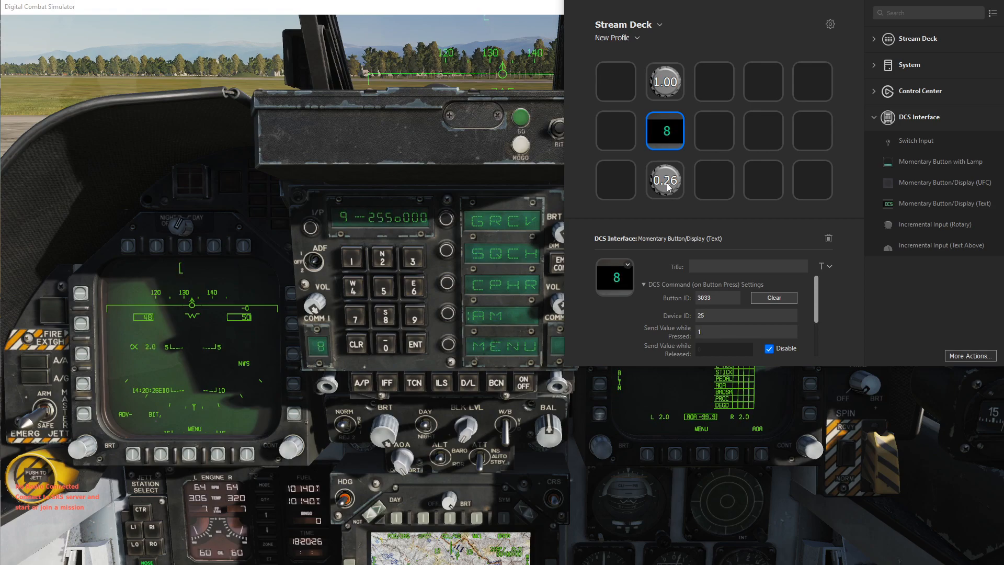
pyautogui.click(665, 131)
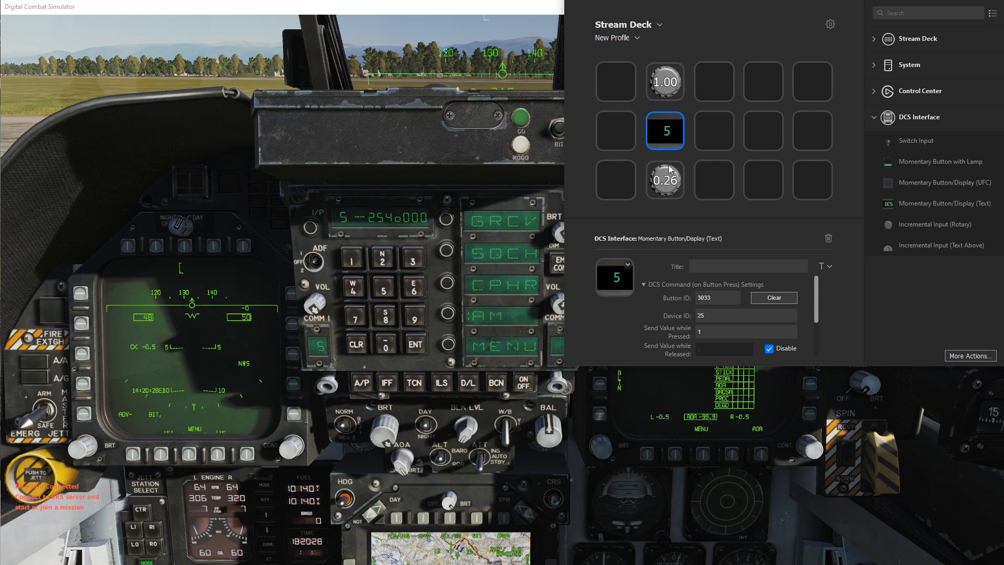